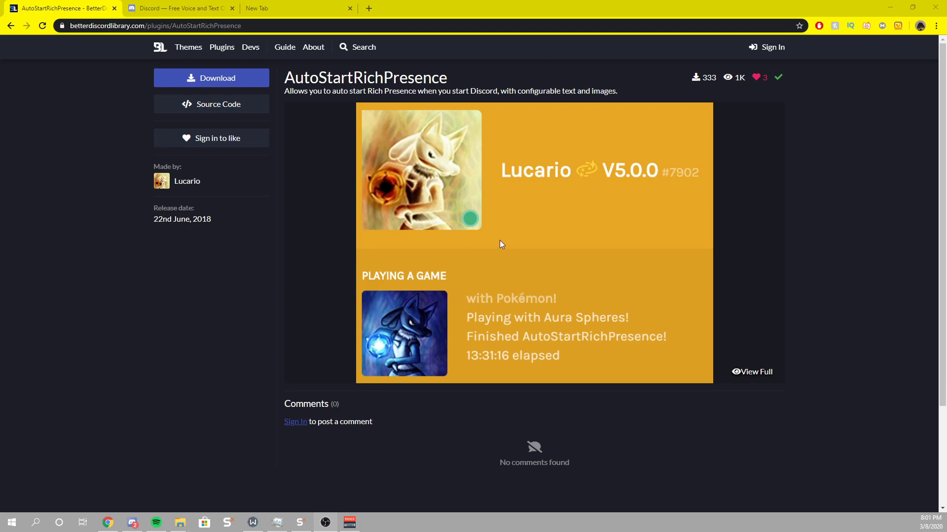
mouse_move(494, 236)
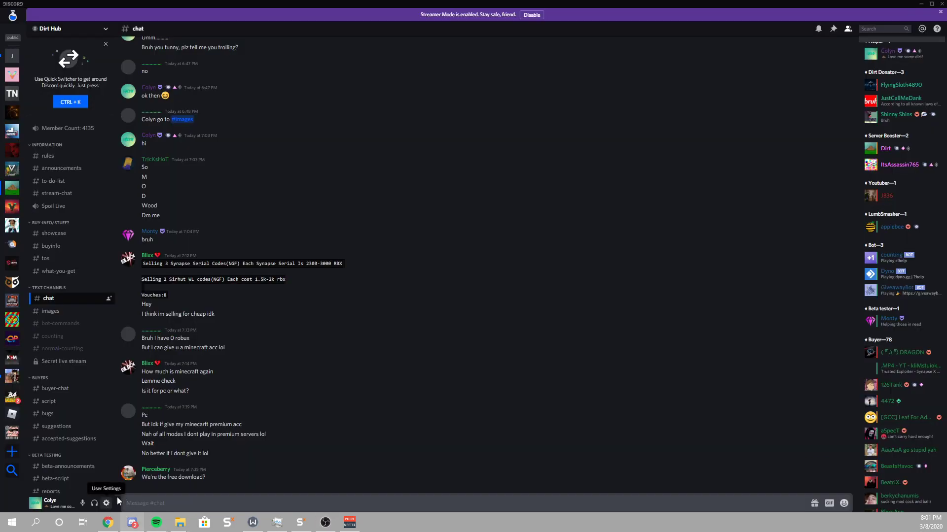
Open Discord's BetterDiscord plugin settings and the plugin folder, then return to the AutoStartRichPresence page.
click(106, 502)
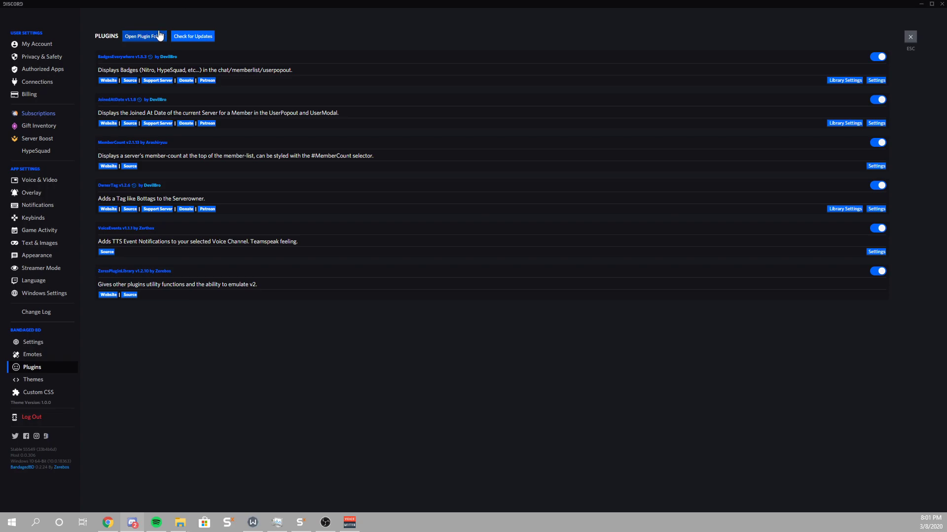
click(144, 37)
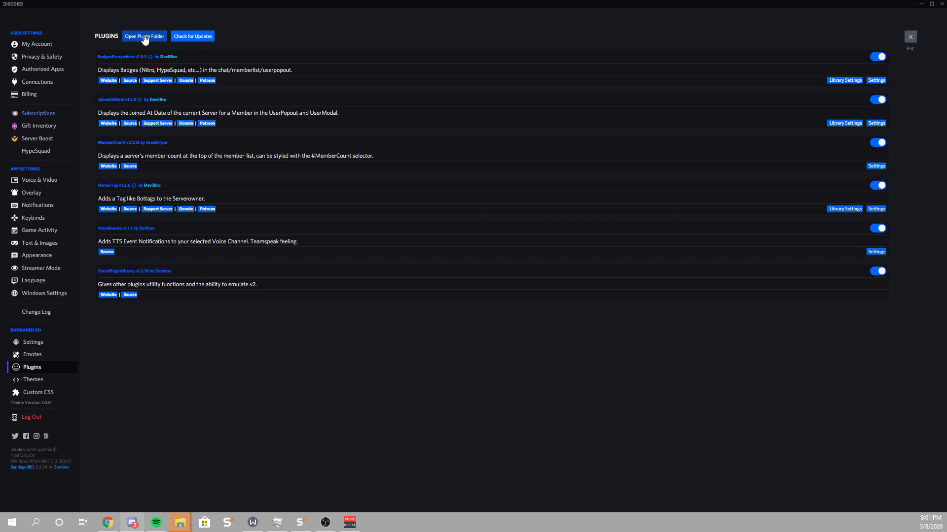
click(144, 37)
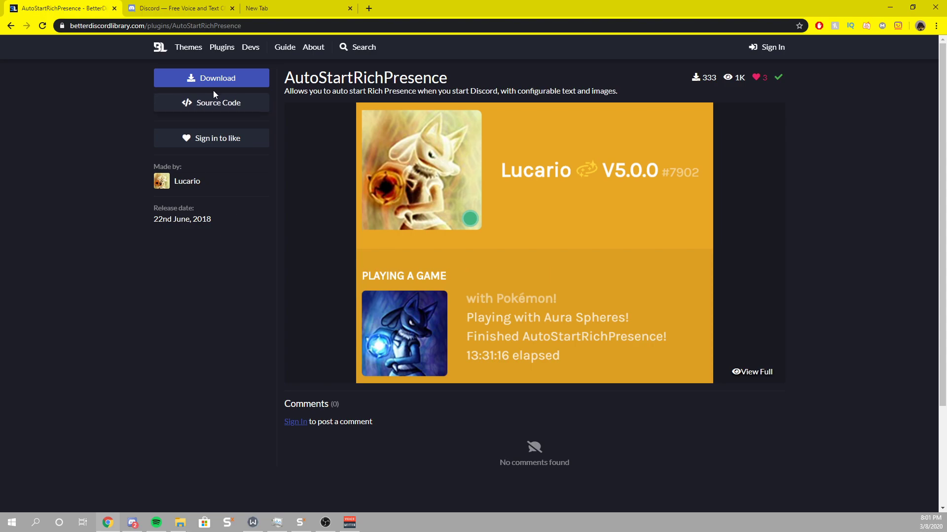
Download the AutoStartRichPresence plugin file, cancelling the duplicate Save As dialog.
click(211, 78)
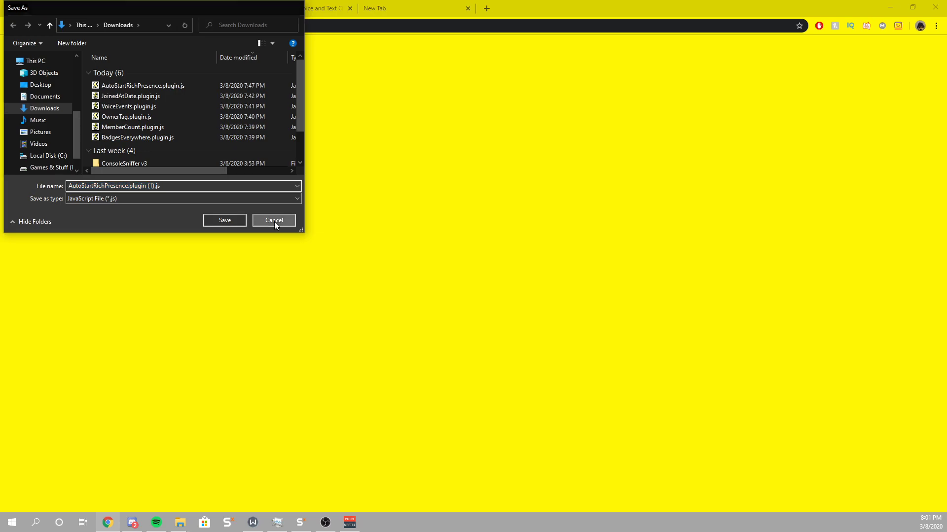
click(273, 220)
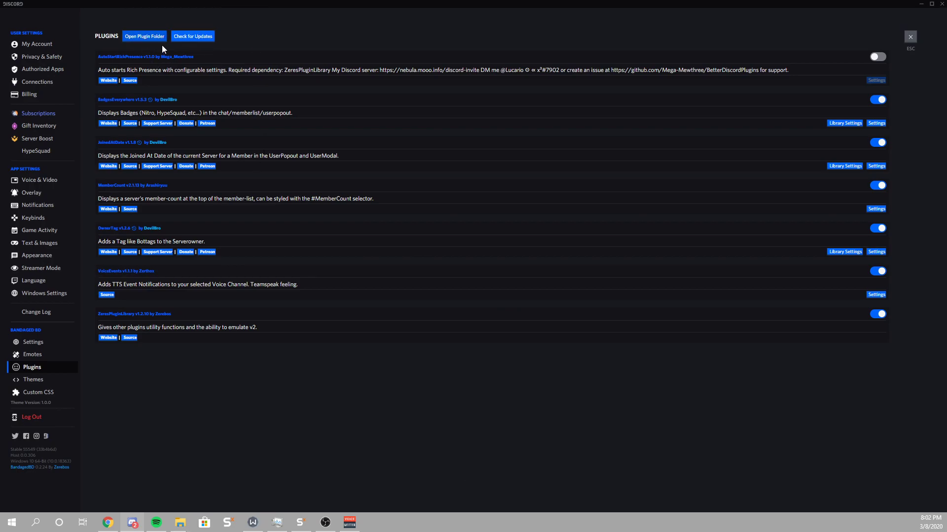
mouse_move(876, 57)
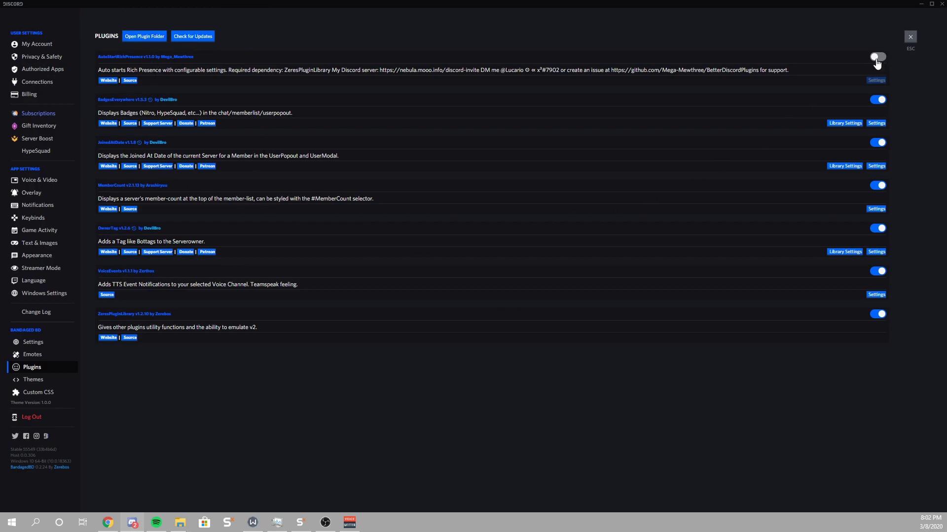
Switch the AutoStartRichPresence plugin on.
click(875, 57)
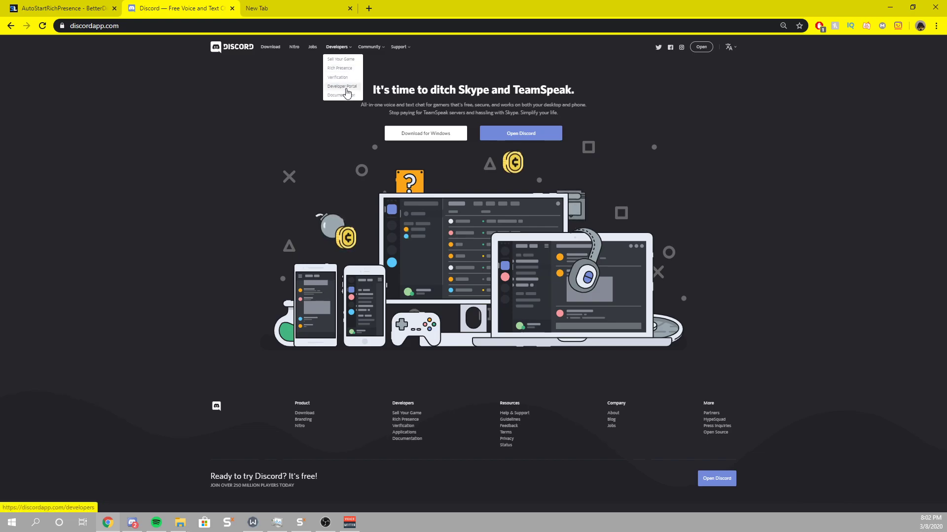
Create a new Developer Portal application named YouTube.
click(342, 86)
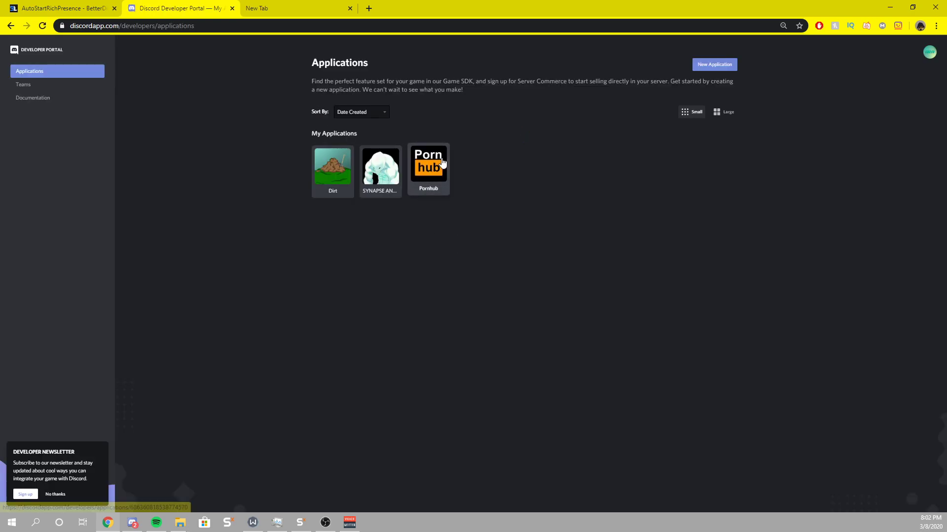
mouse_move(398, 111)
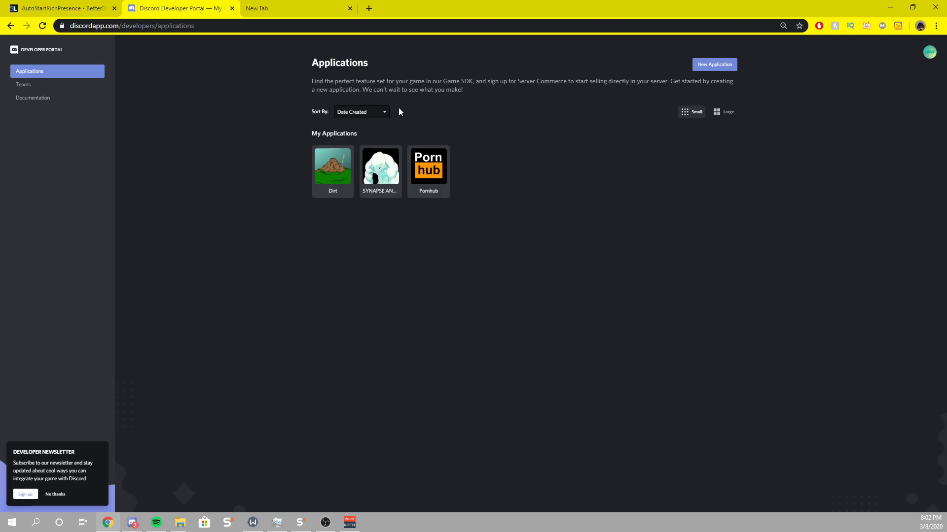
click(714, 65)
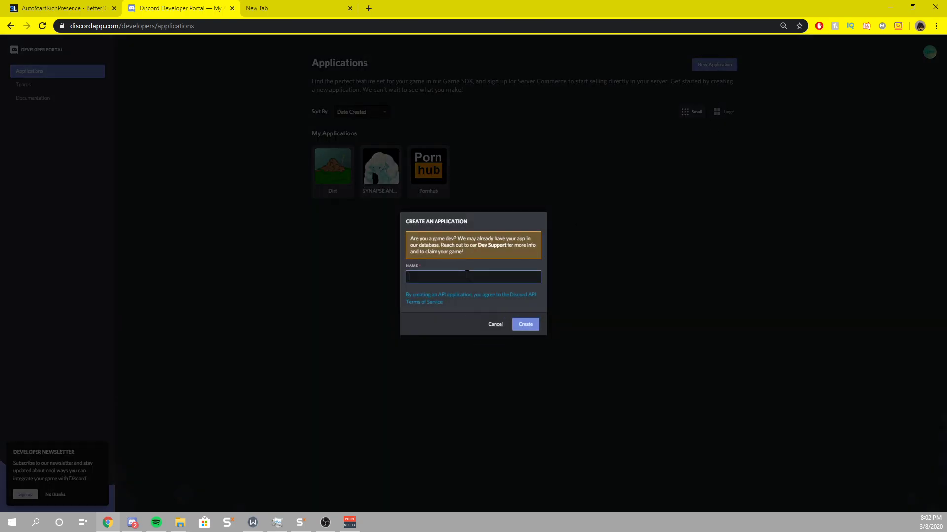
text(yOUT)
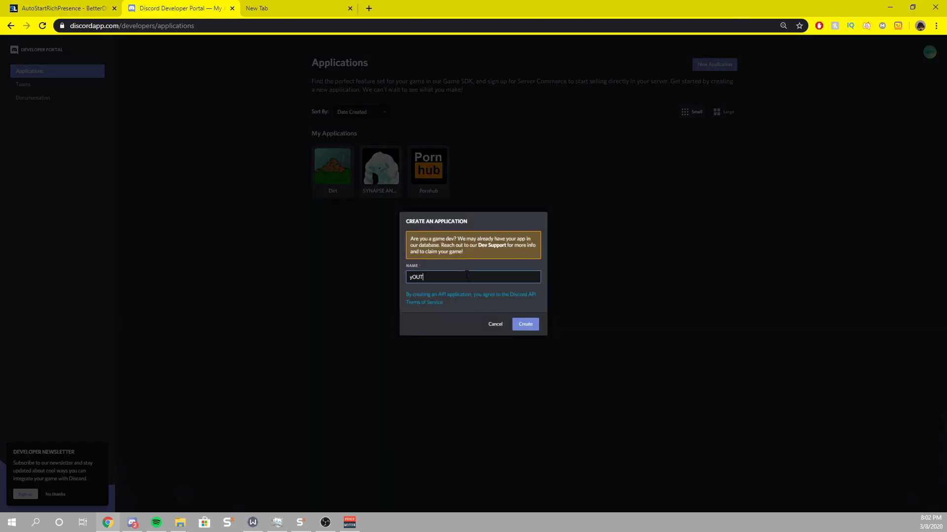
text(Youtube)
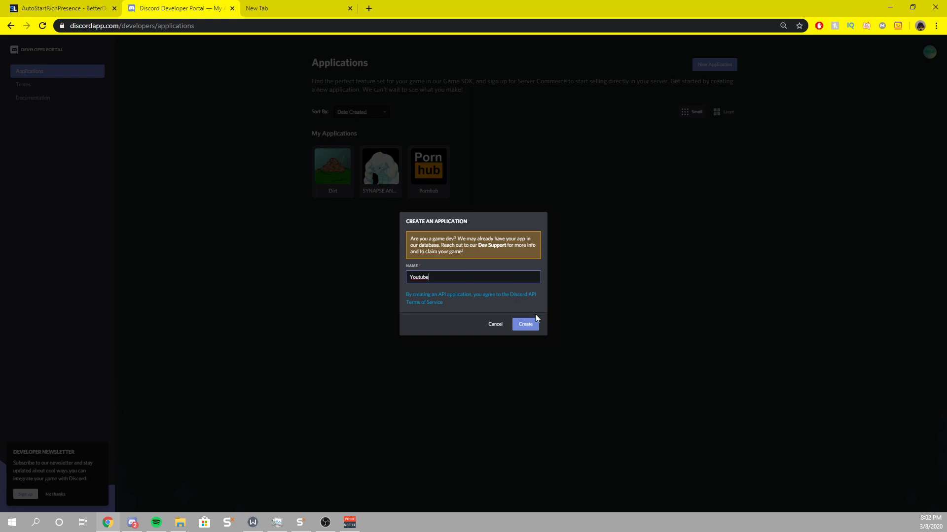
click(524, 324)
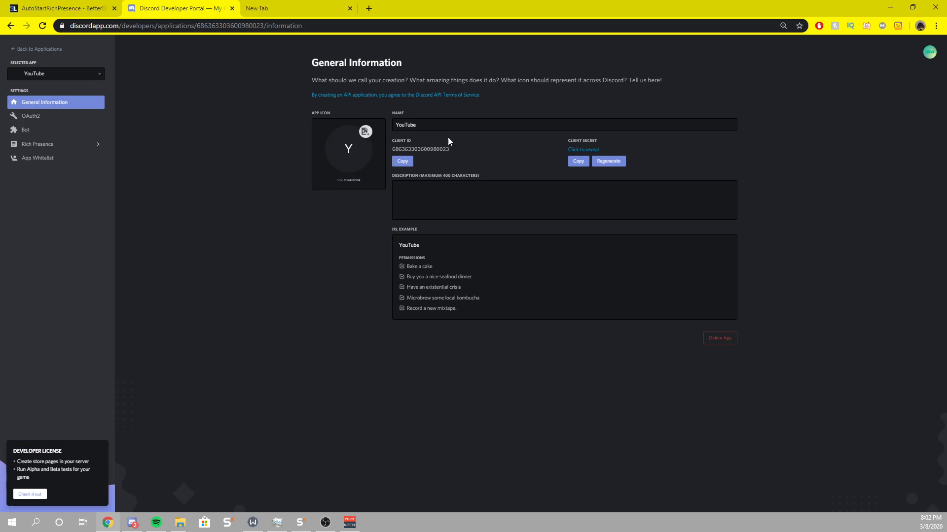
Go to the app's Rich Presence art assets and look up youtube.com for a logo.
click(37, 144)
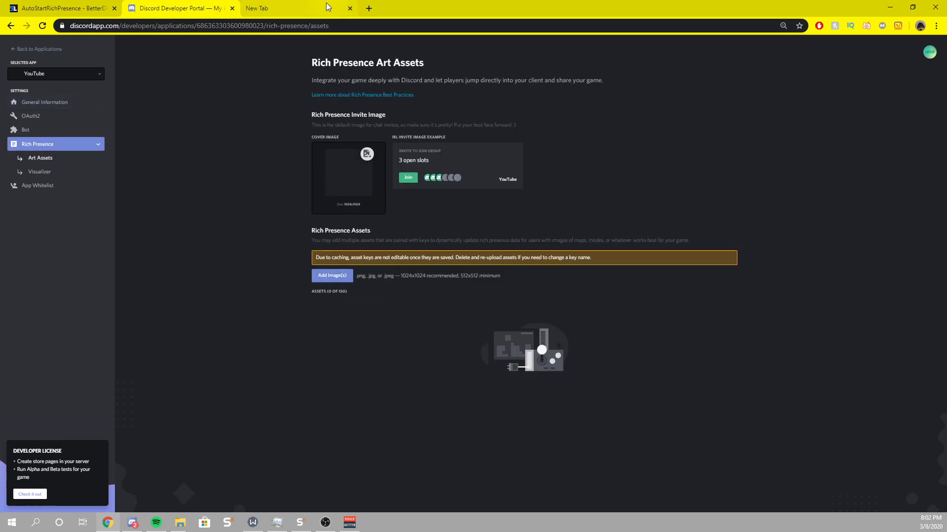
text(youtube.com)
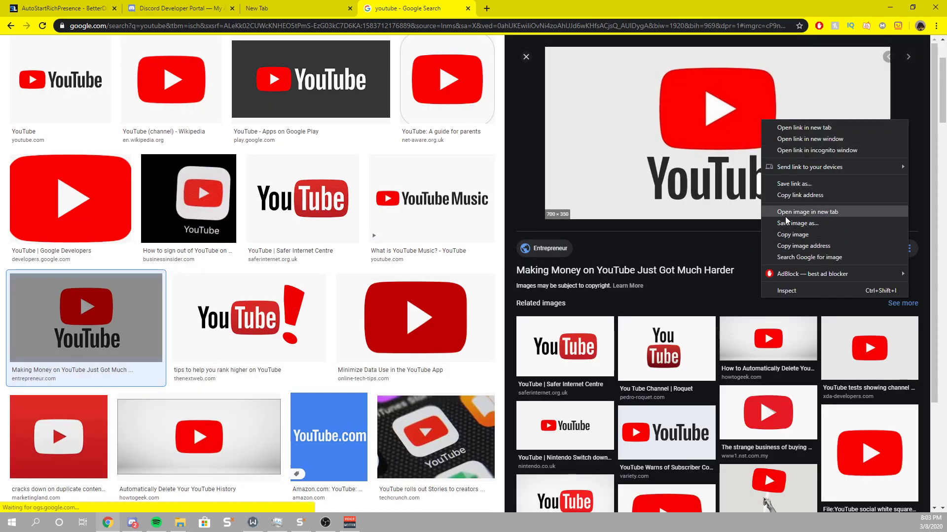
Save the YouTube logo image as 'YOutube Logo' and return to the developer portal.
click(798, 223)
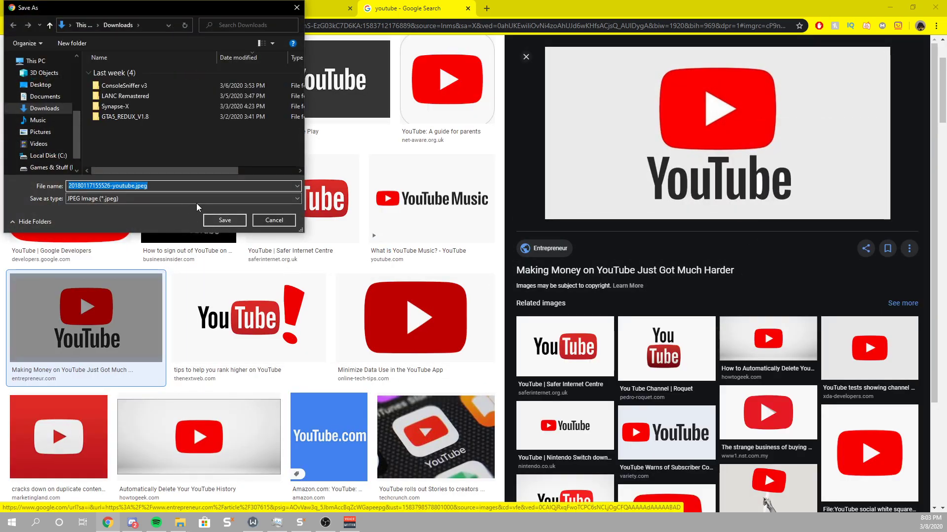
text(YOutube)
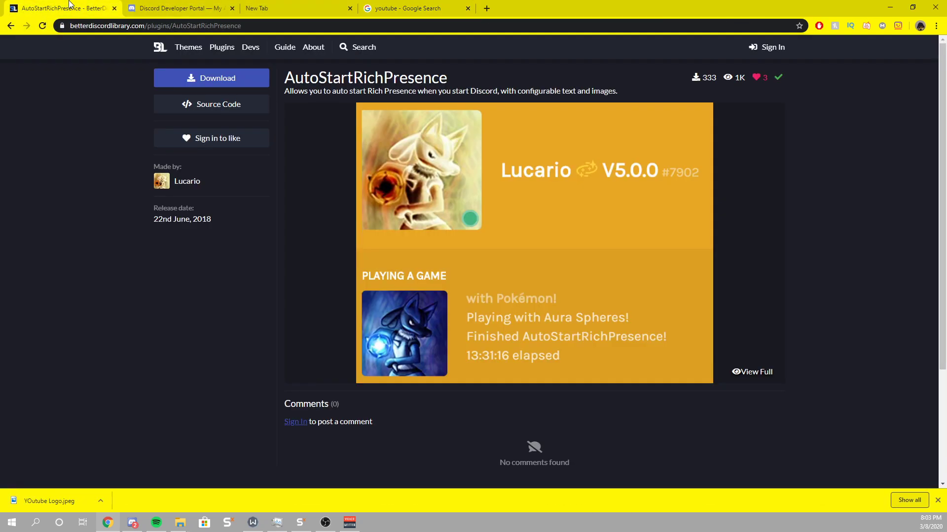
click(178, 8)
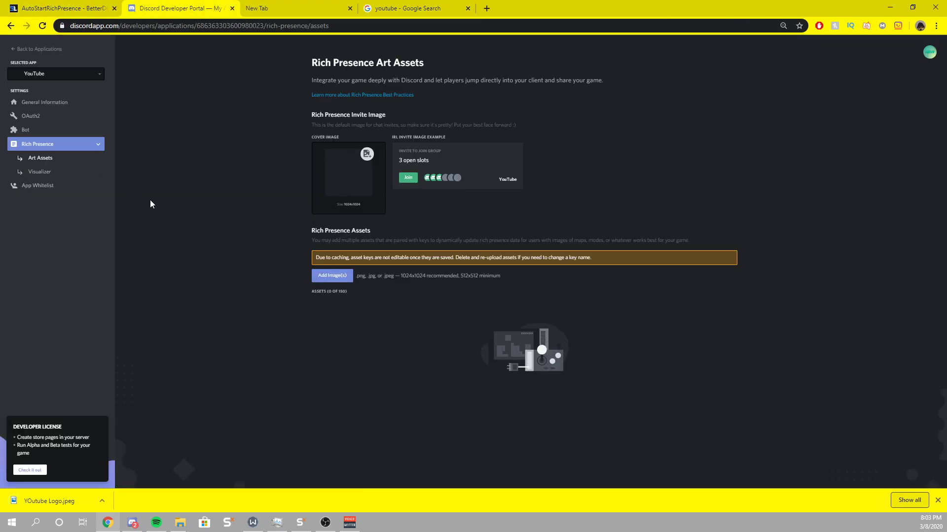
Upload YOutube Logo.jpeg as a rich presence asset named youtube_logo.
click(331, 275)
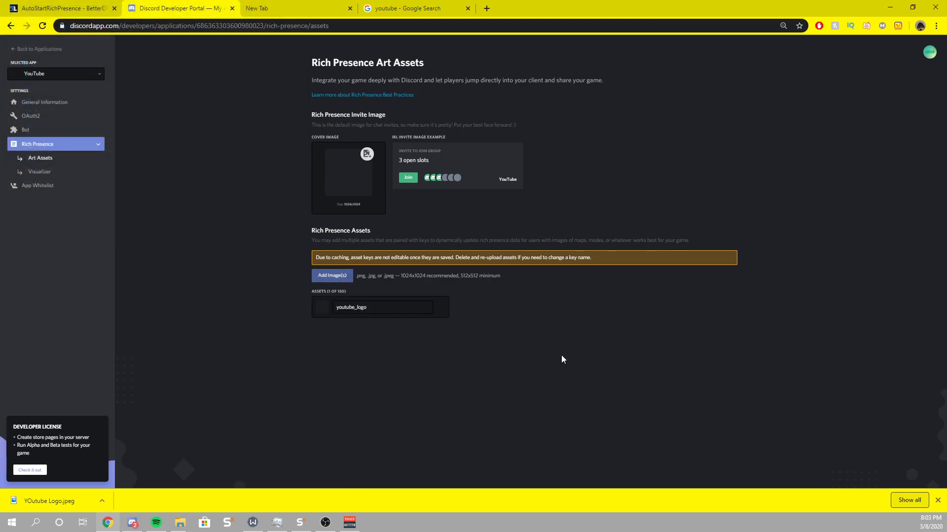
click(331, 276)
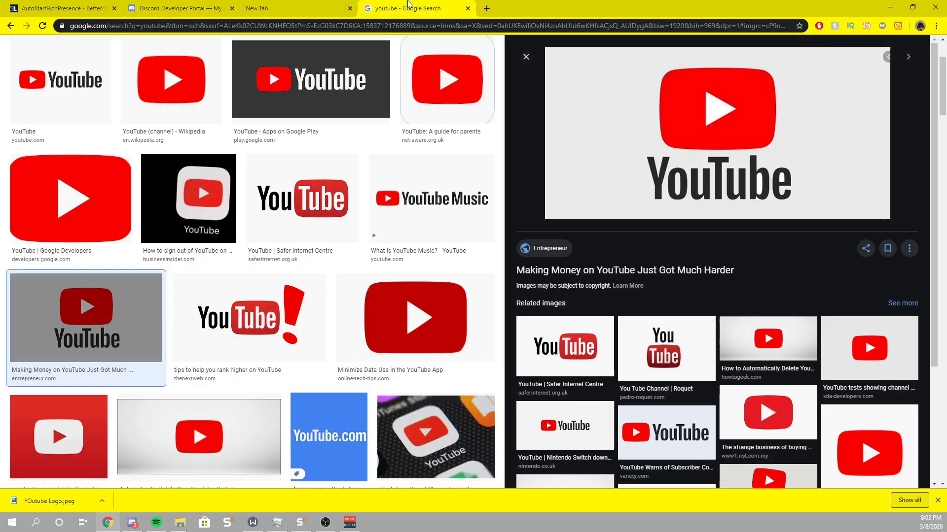
Save the wide YouTube logo with red play symbol as a PNG into Downloads.
scroll(up, 3)
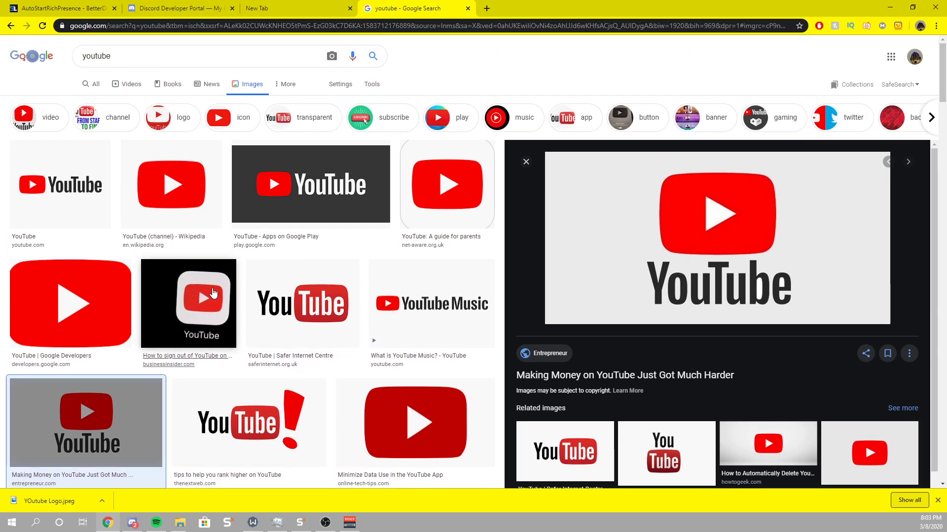
right_click(711, 237)
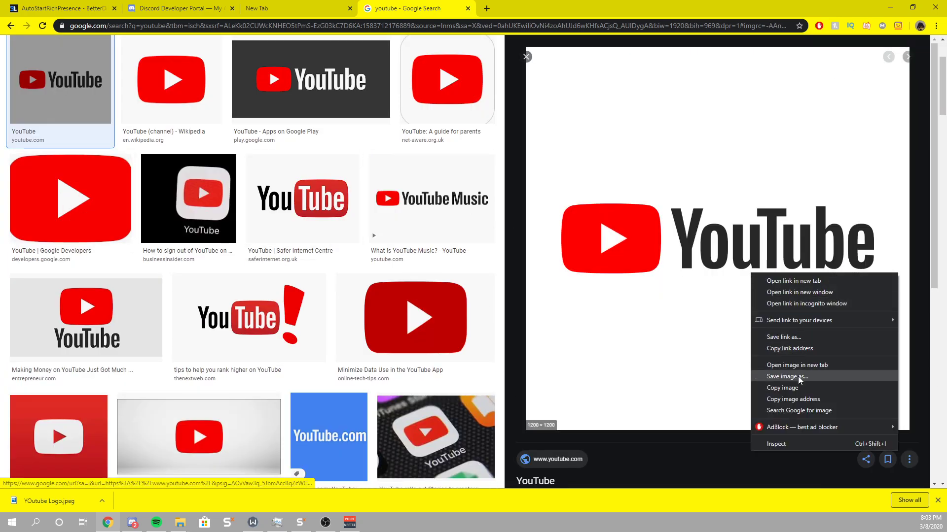
click(787, 375)
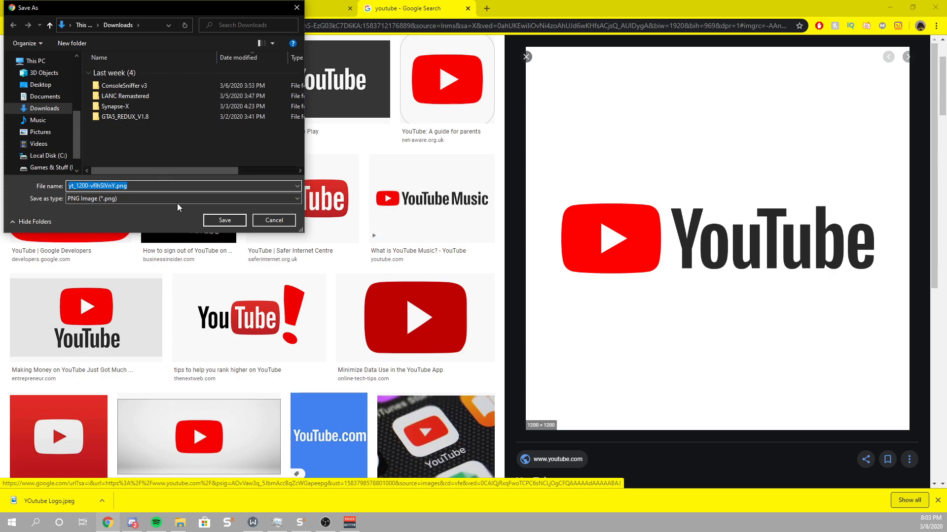
click(224, 220)
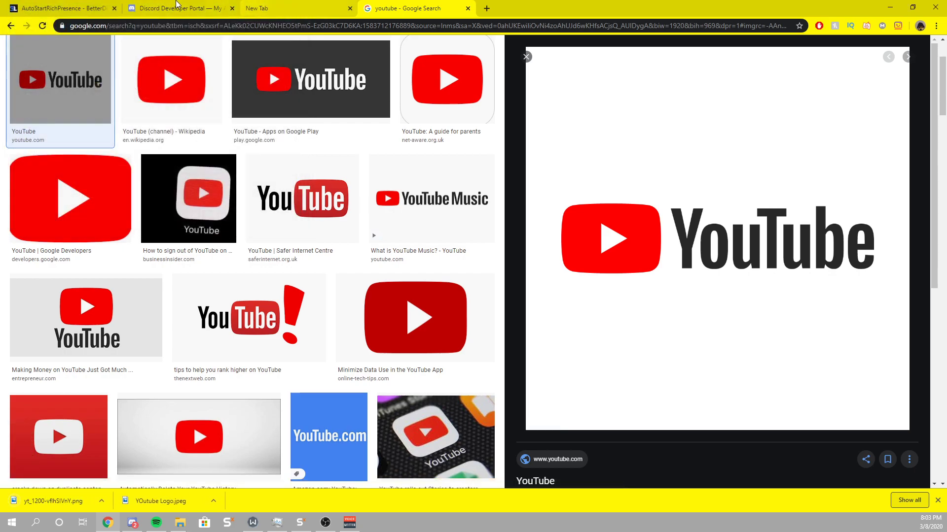
click(179, 8)
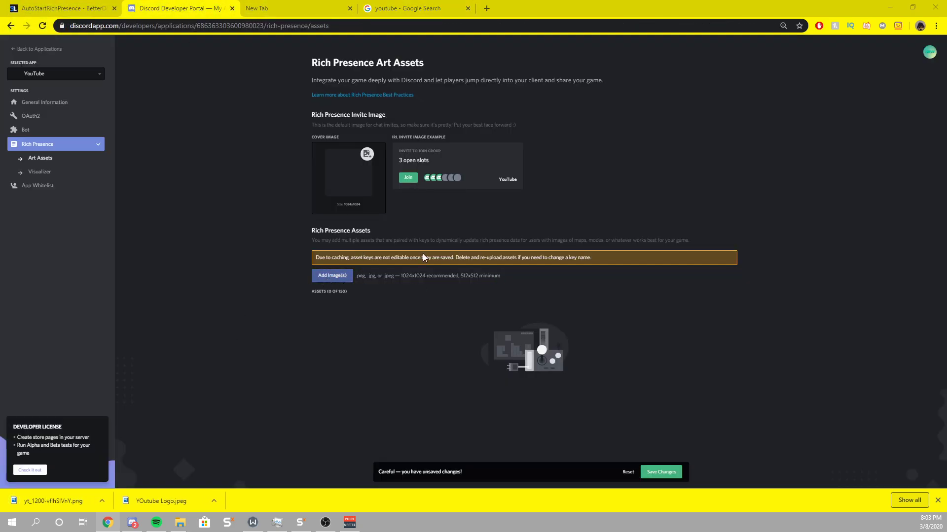
Upload yt_1200-vflhSIVnY.png as a rich presence art asset keyed 'yt'.
click(331, 275)
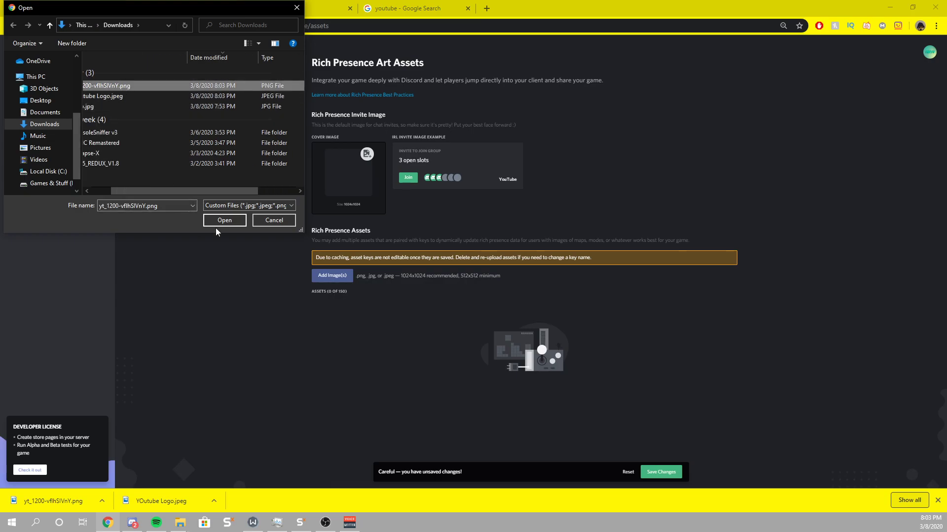
click(224, 219)
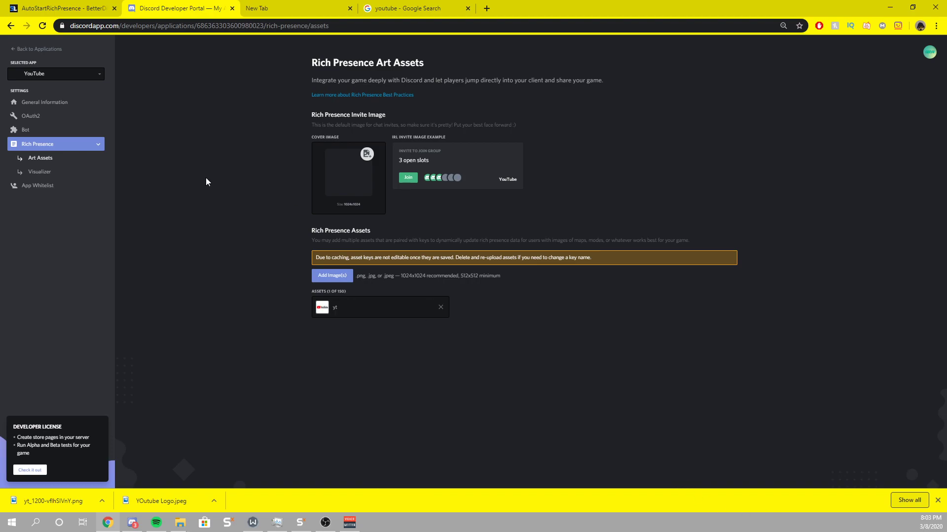
mouse_move(102, 194)
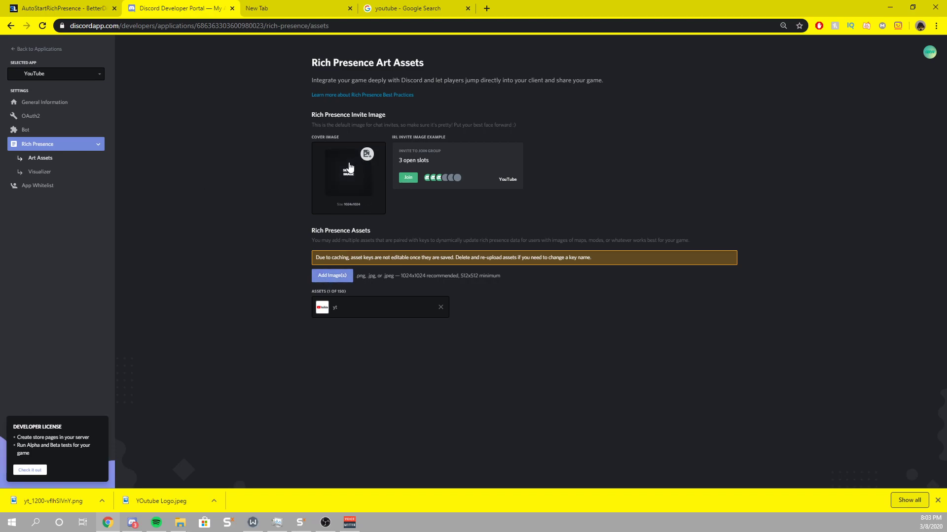
Set the YouTube logo PNG as the app's rich presence cover image.
click(331, 275)
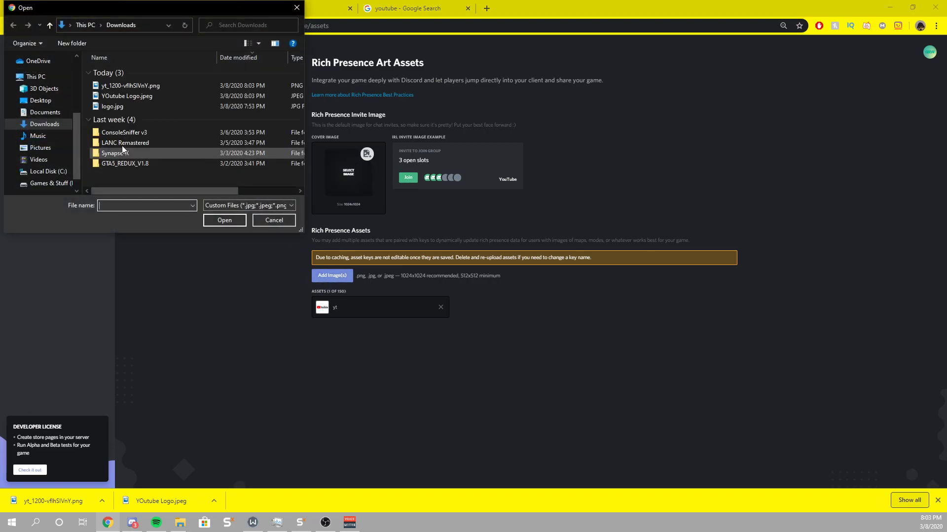
click(129, 85)
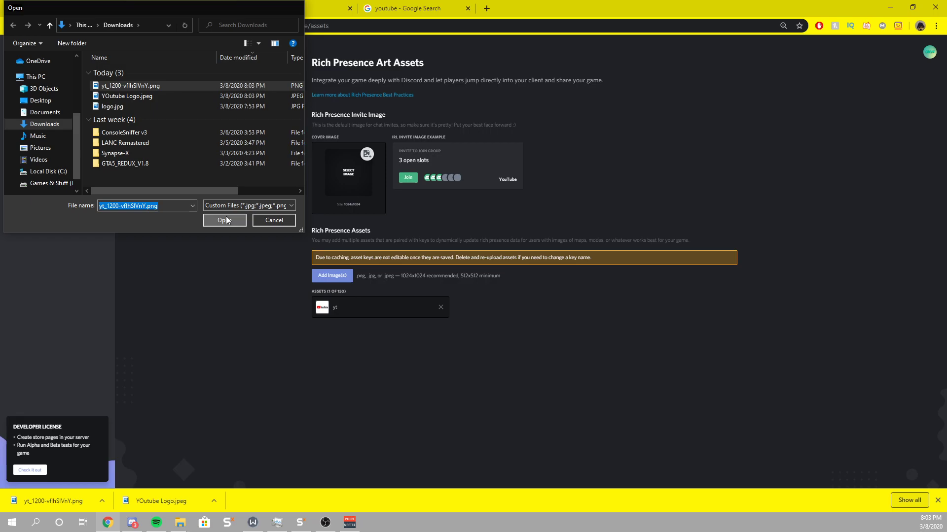
click(224, 220)
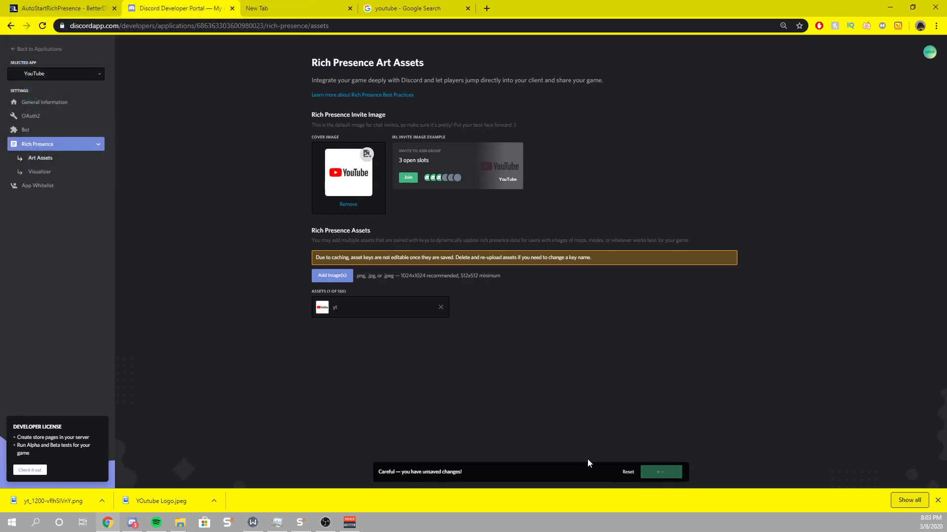
Bring up the app's Bot and General Information pages in the sidebar.
click(26, 129)
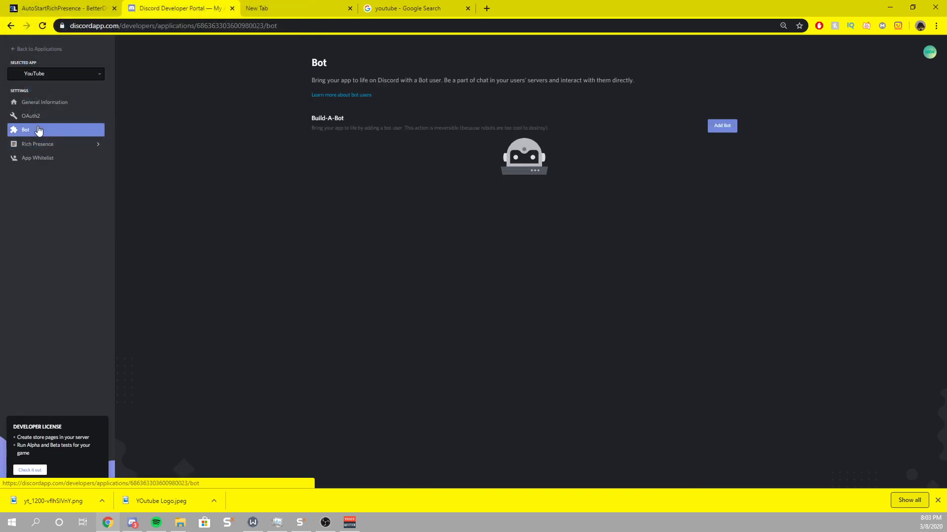
click(45, 101)
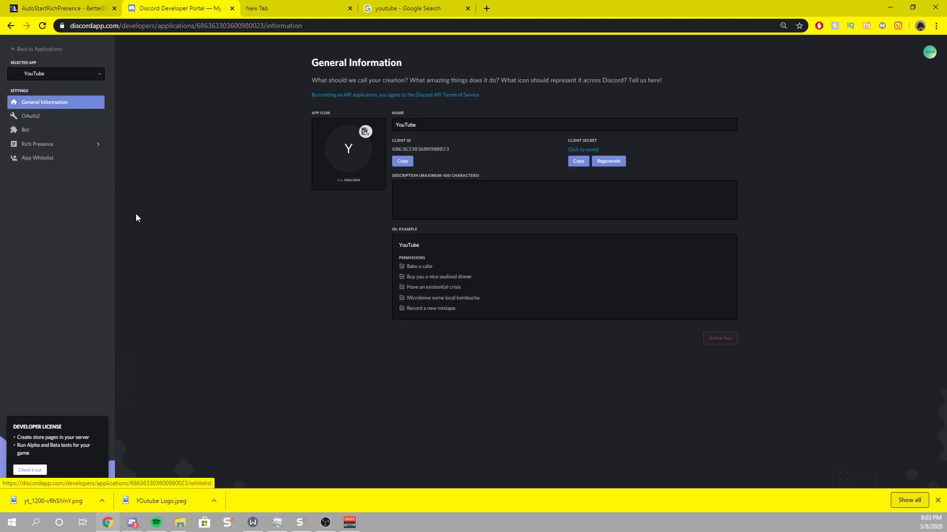
click(37, 144)
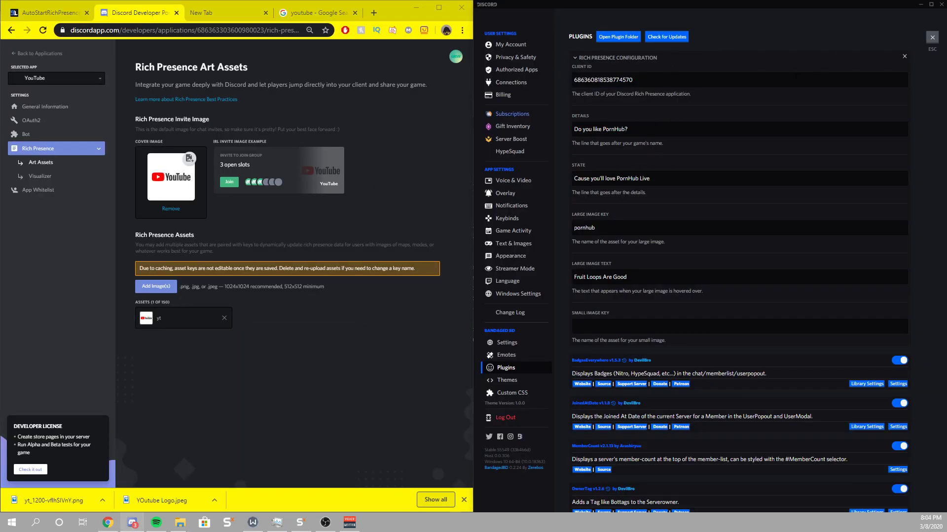
Paste the YouTube application's ID into the plugin's Client ID and clear the Details line.
click(182, 30)
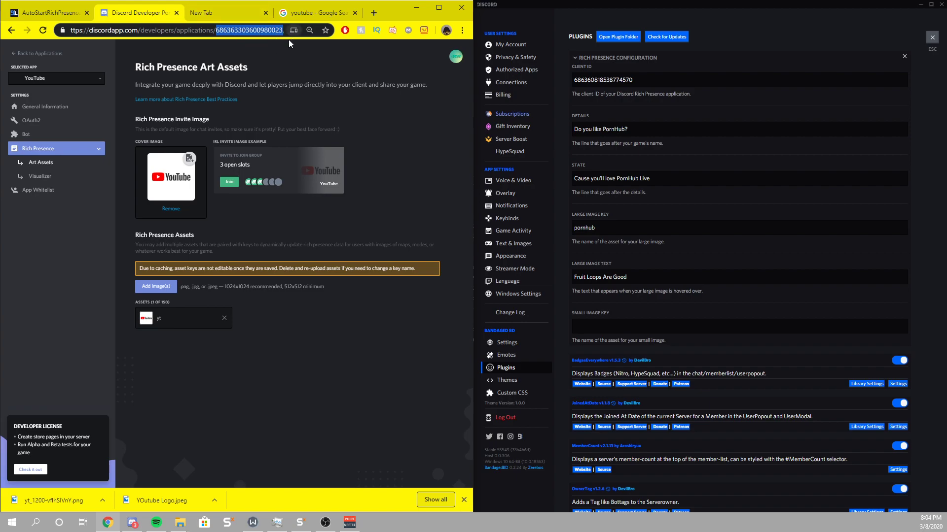
click(737, 80)
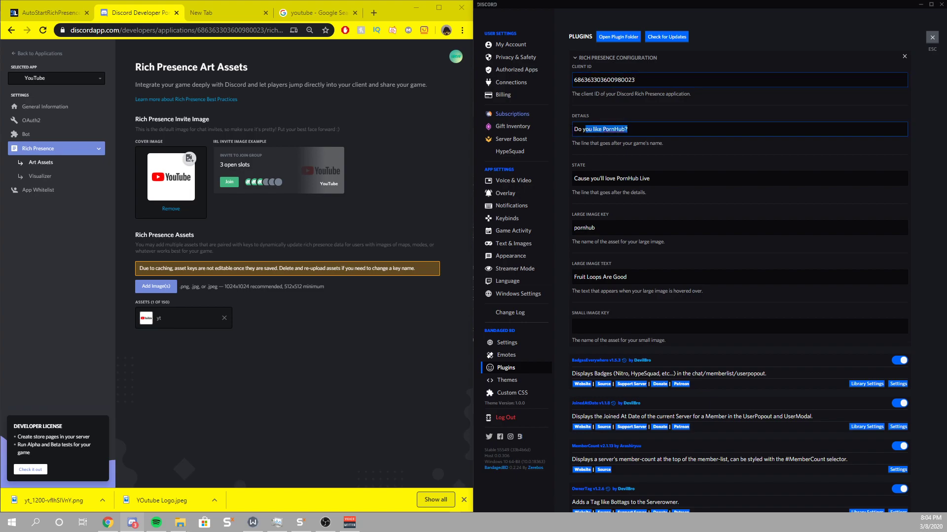
key(Delete)
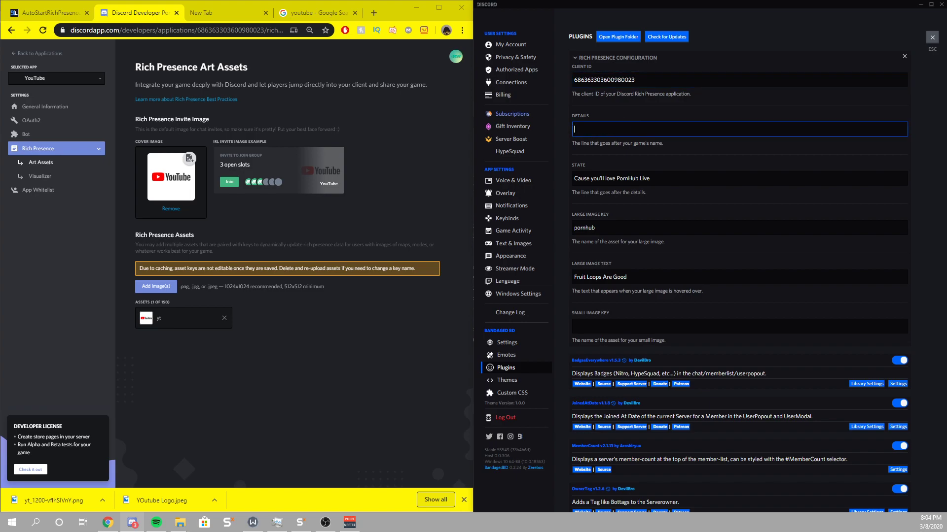
Set the details to 'Recording a YouTube Video' and the state to 'Don't message me.'.
text(Recording a YouTube V)
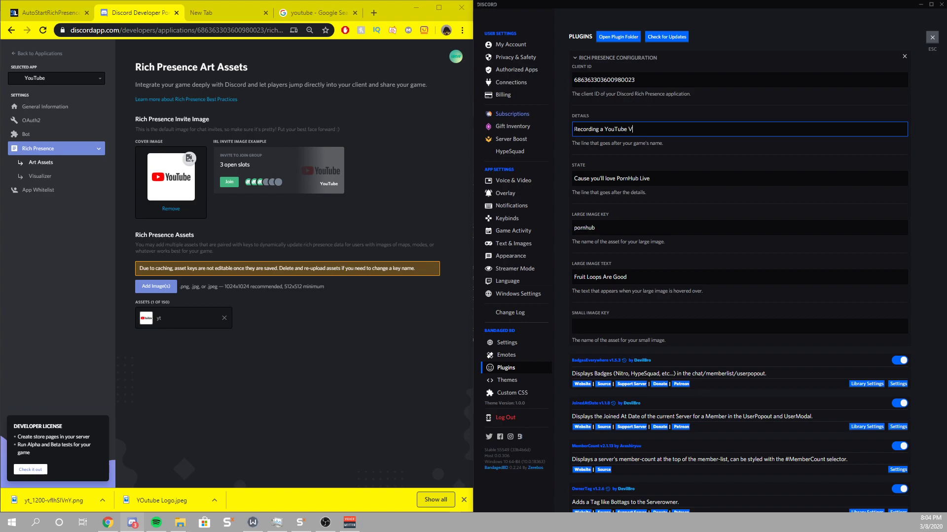
text(ideo)
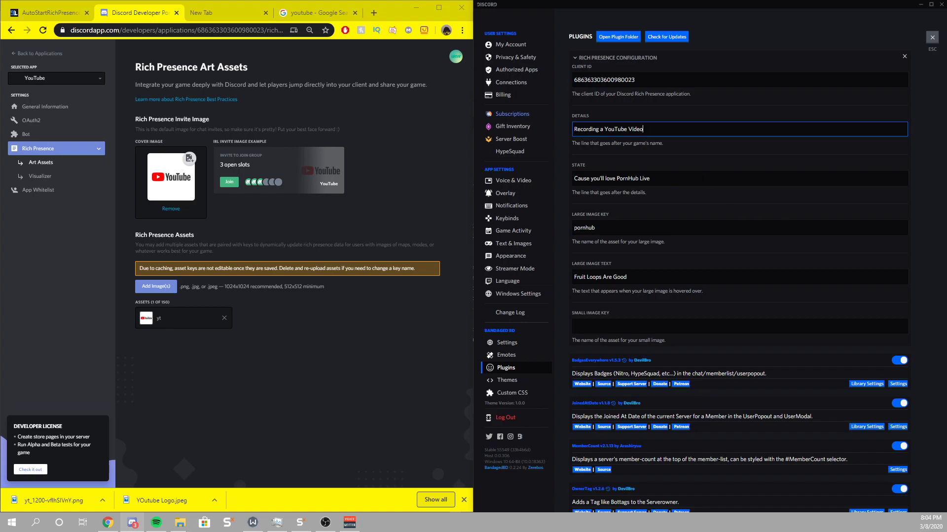
click(737, 178)
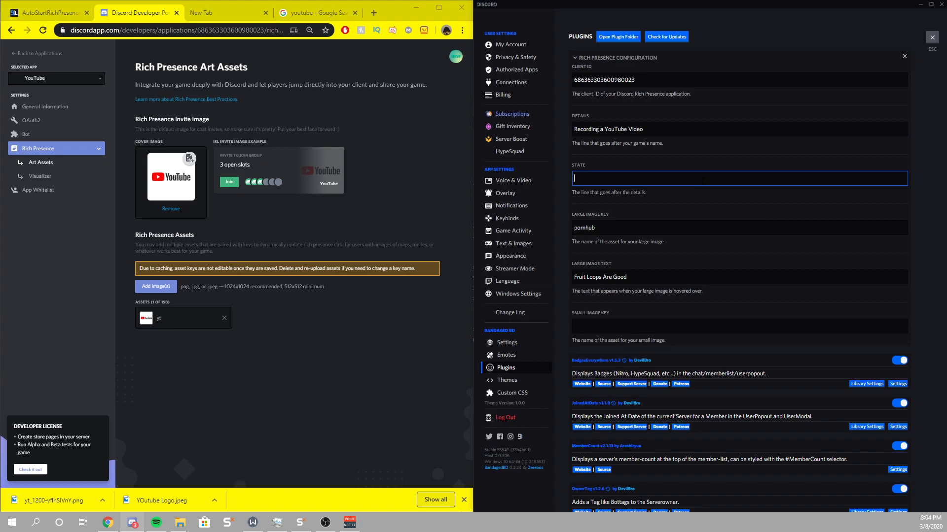
text(Don't)
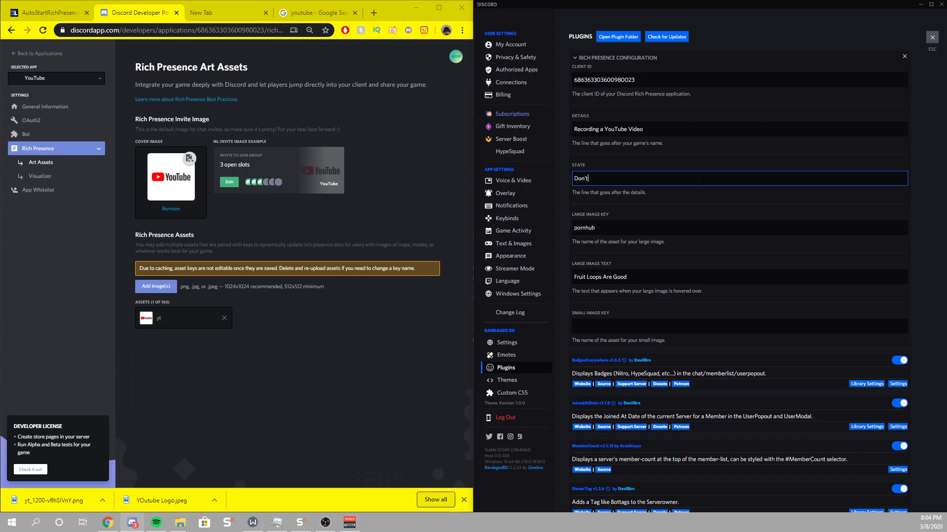
text(message me.)
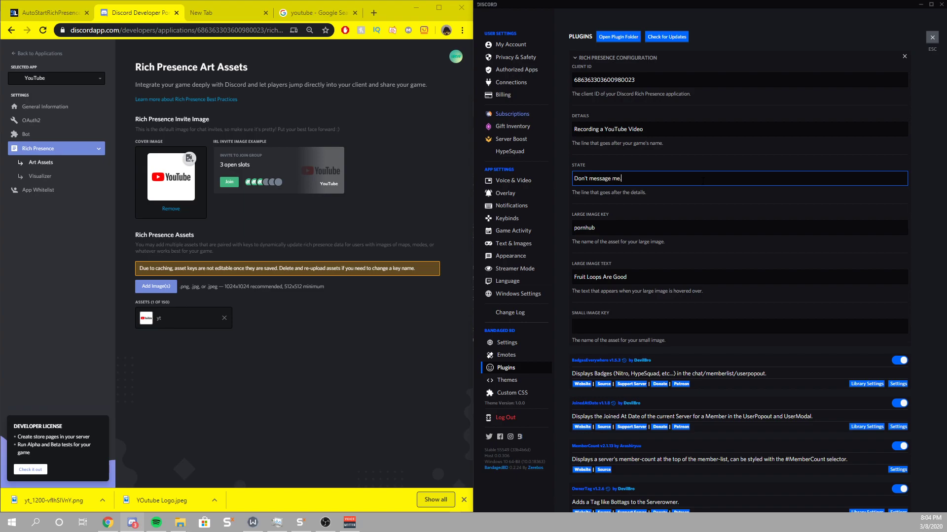
Set the large image key to 'yt' with hover text 'DONT MESSAGE ME' and collapse the configuration.
click(738, 227)
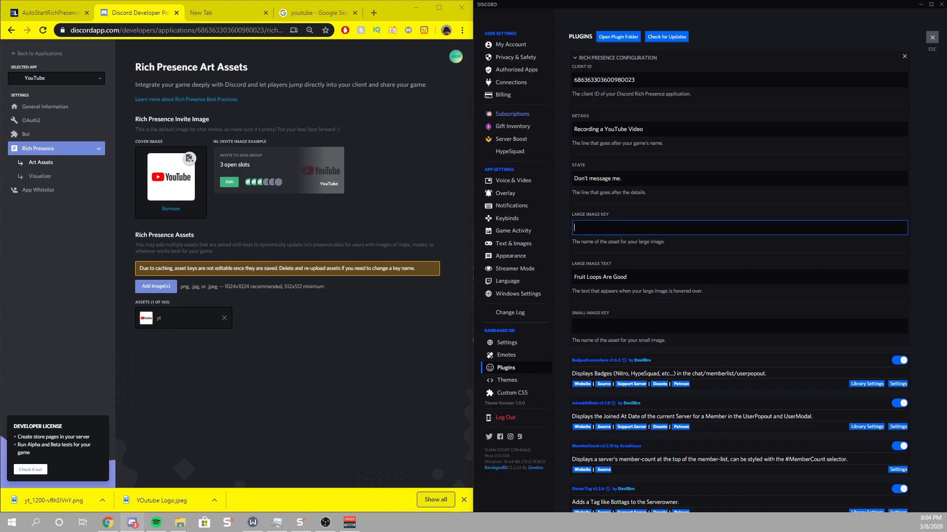
mouse_move(614, 268)
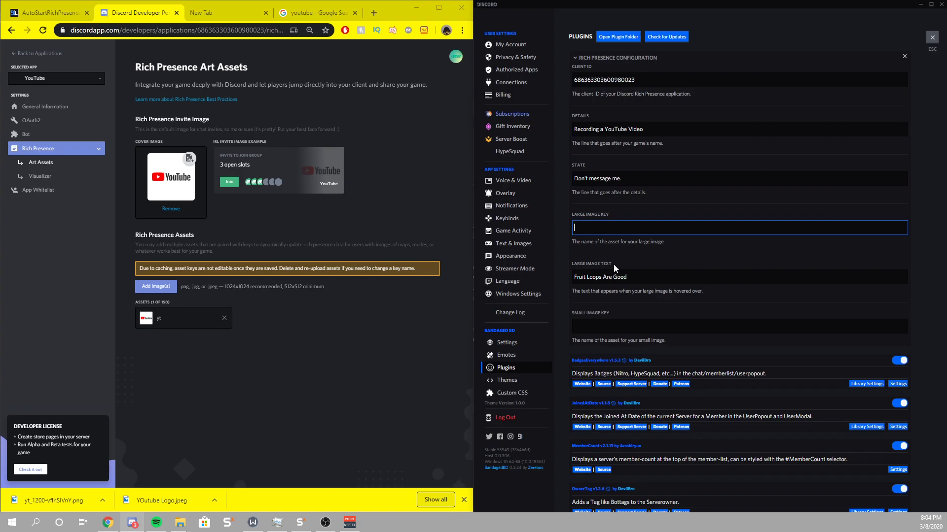
text(yt)
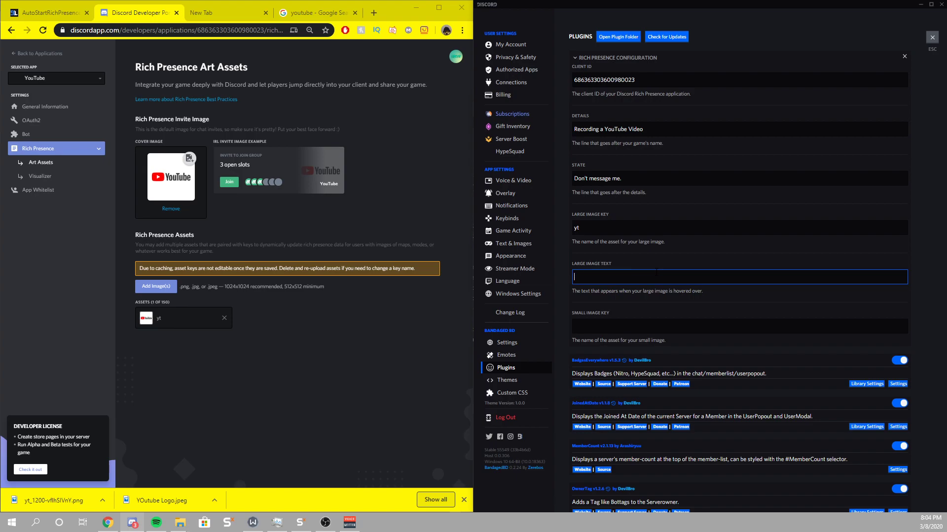
text(DONT MESSAGE ME)
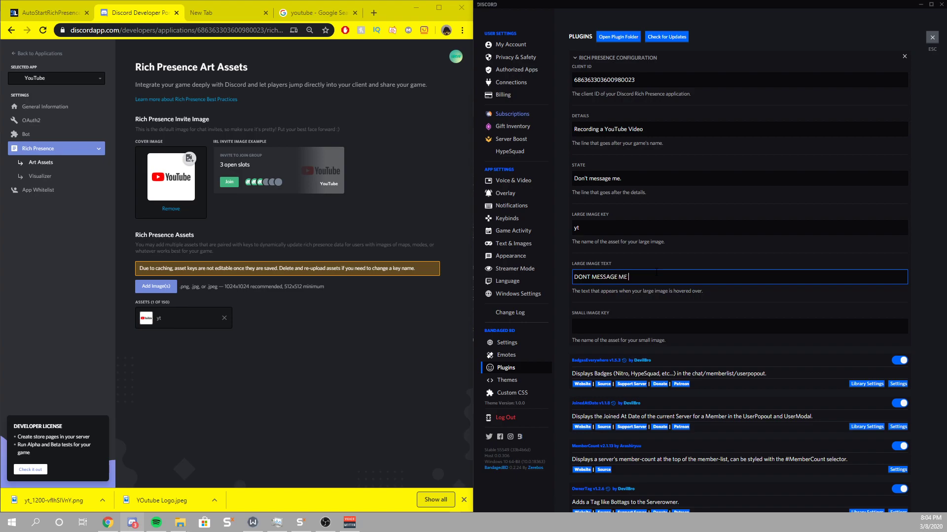
text(>)
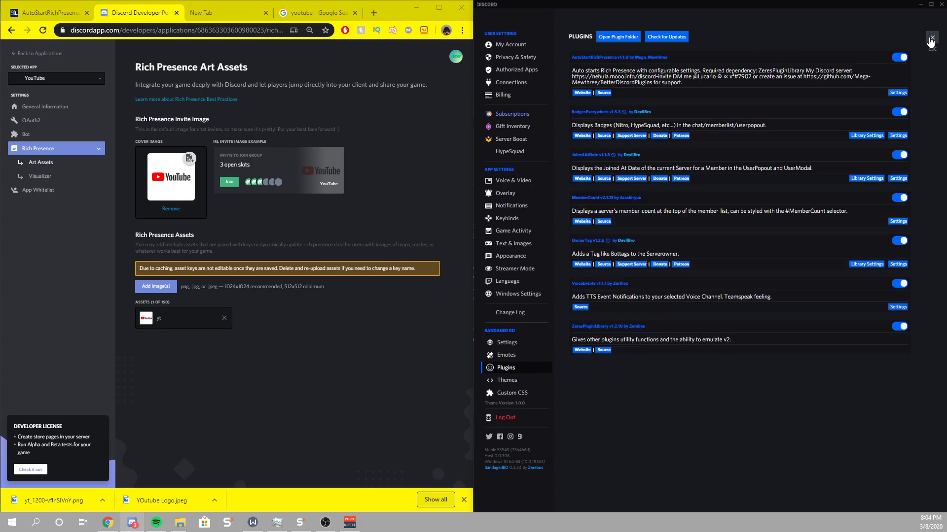
Close User Settings and open your own profile card in the server to check the presence.
click(931, 41)
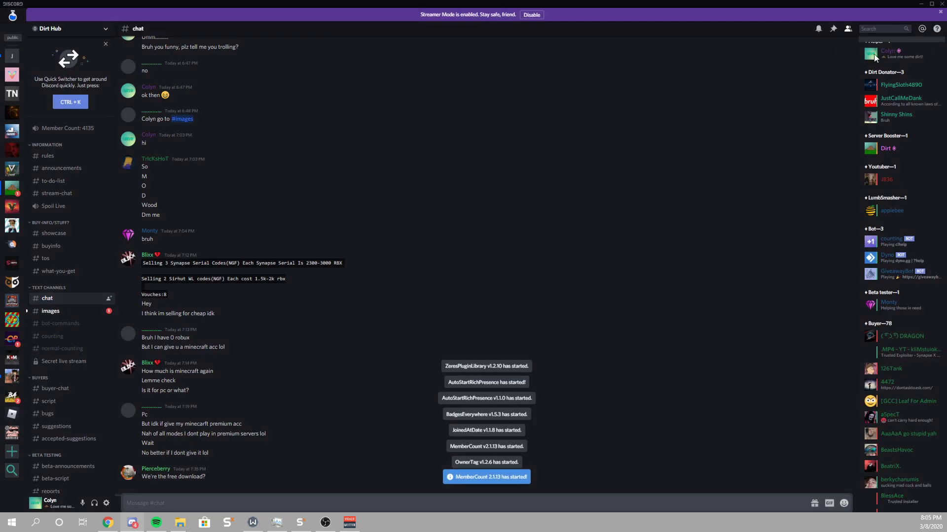
click(887, 54)
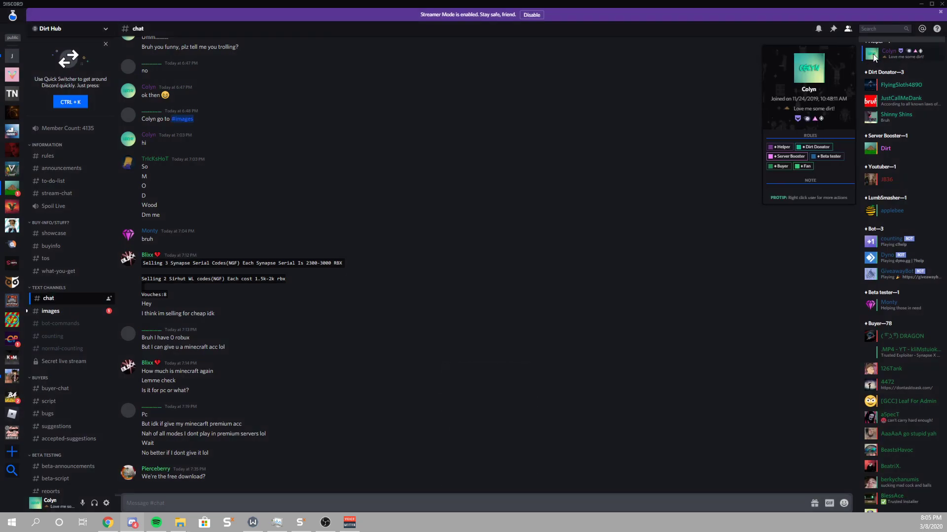